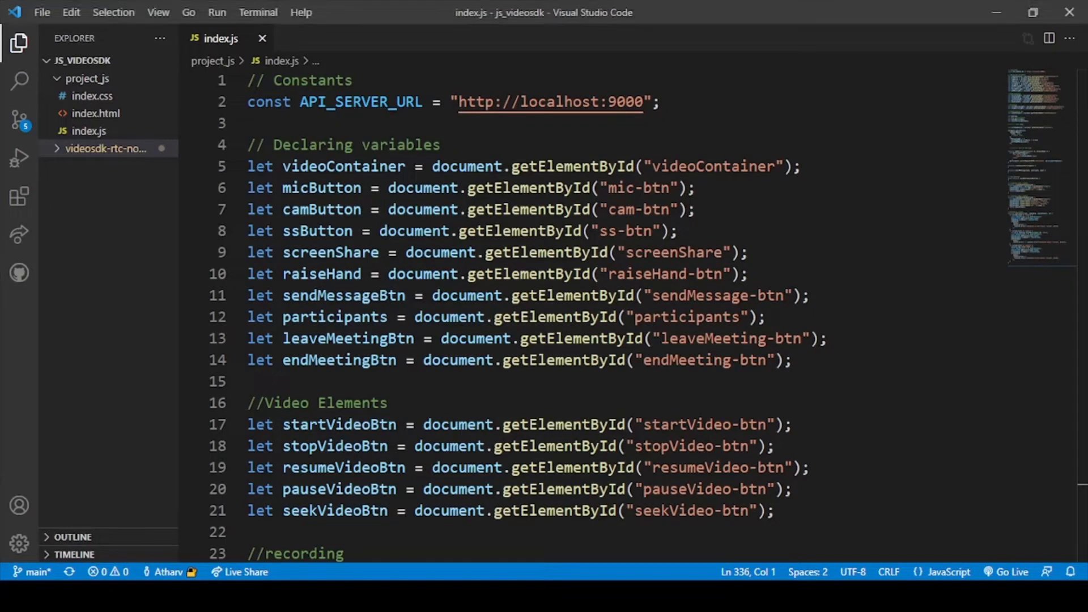
pyautogui.moveTo(927, 270)
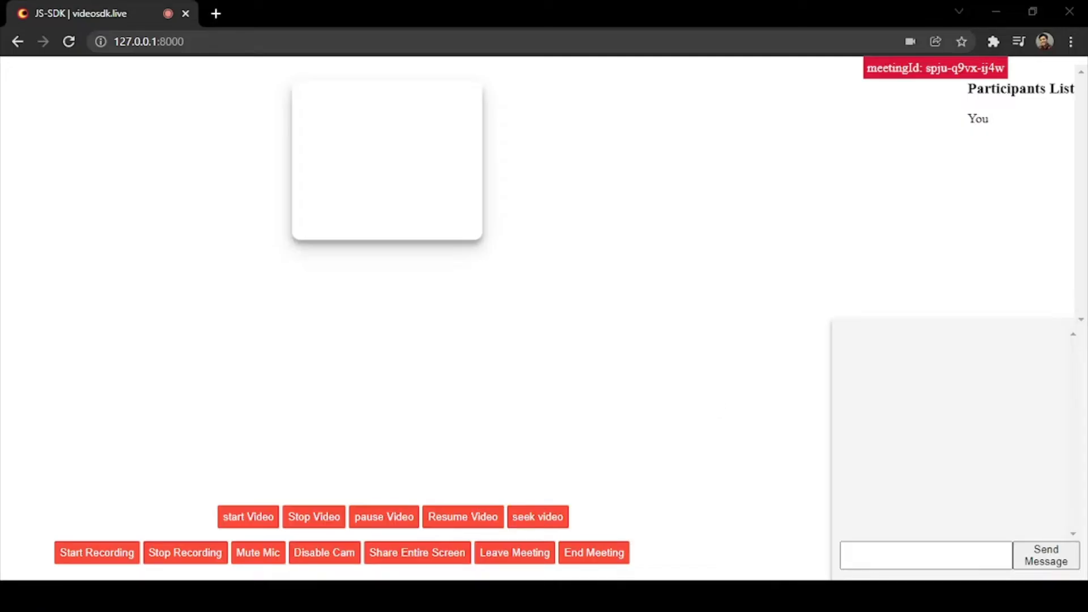
# Step: Write the '//add code for buttons' comment and the function addDomEvents() signature at the end of index.js
pyautogui.click(248, 517)
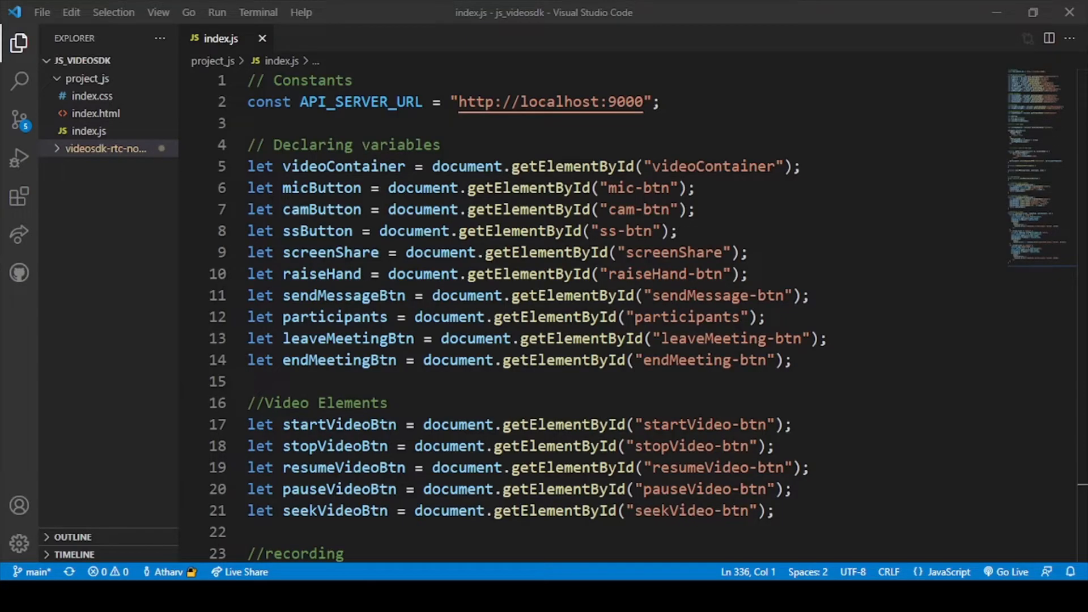
pyautogui.scroll(-3)
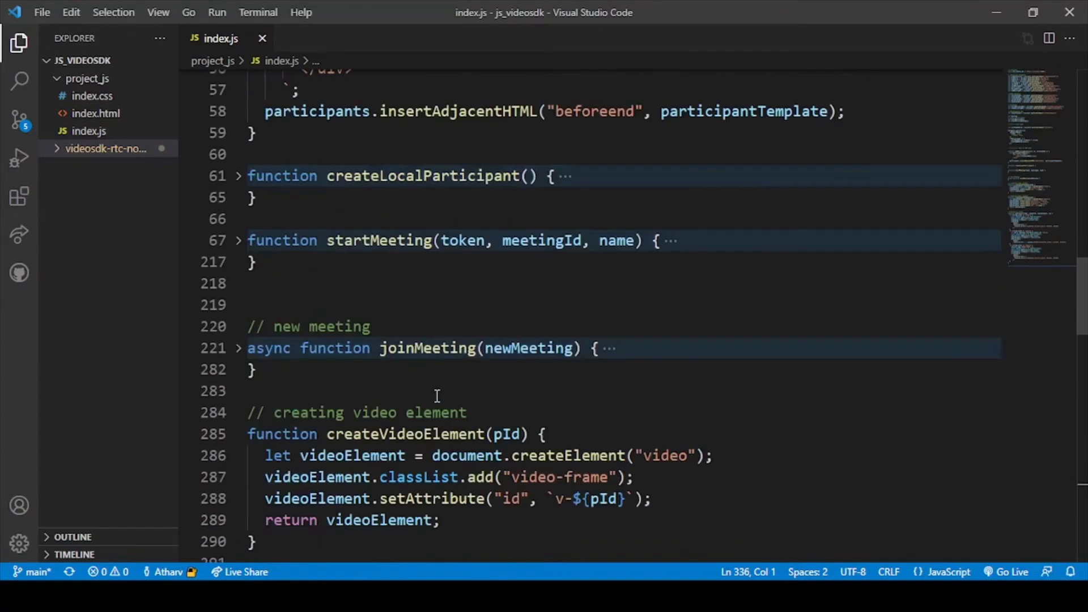
pyautogui.scroll(-3)
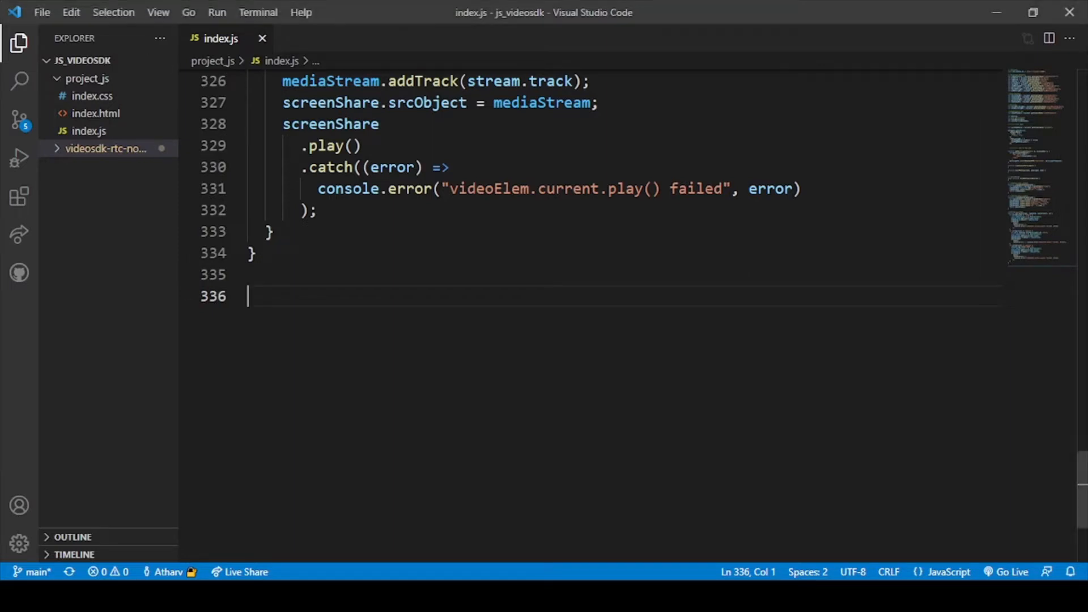
pyautogui.write('//')
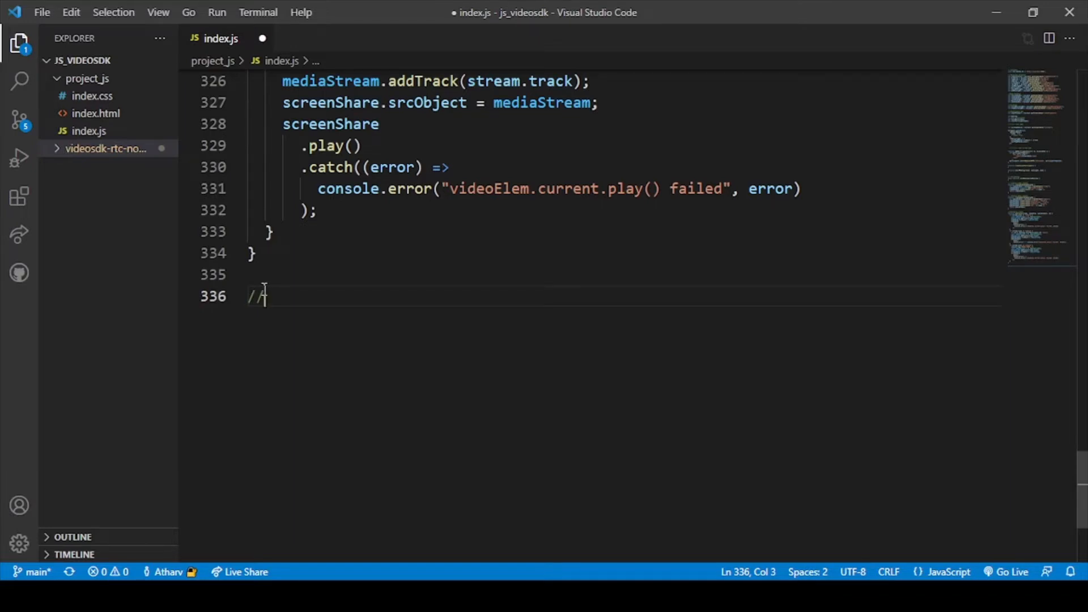
pyautogui.write('add code for butt')
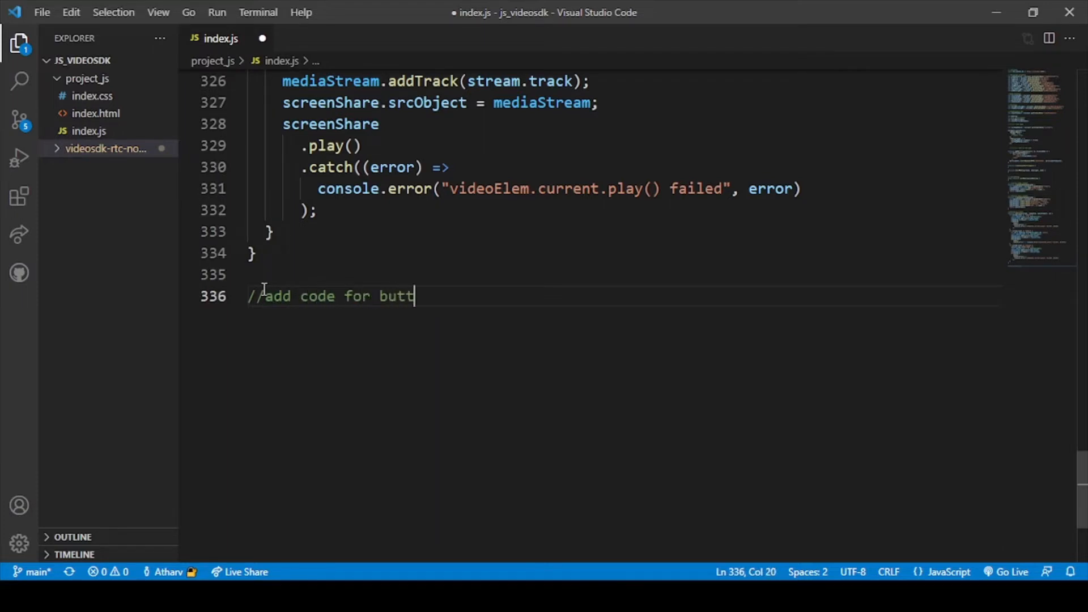
pyautogui.write('ons')
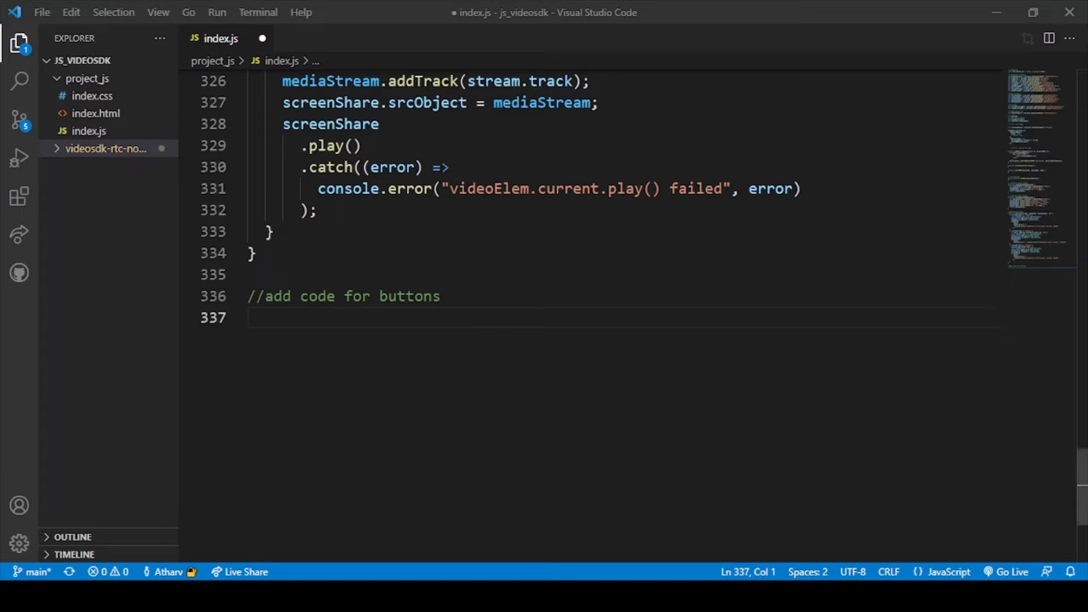
pyautogui.write('function addDomEvents()')
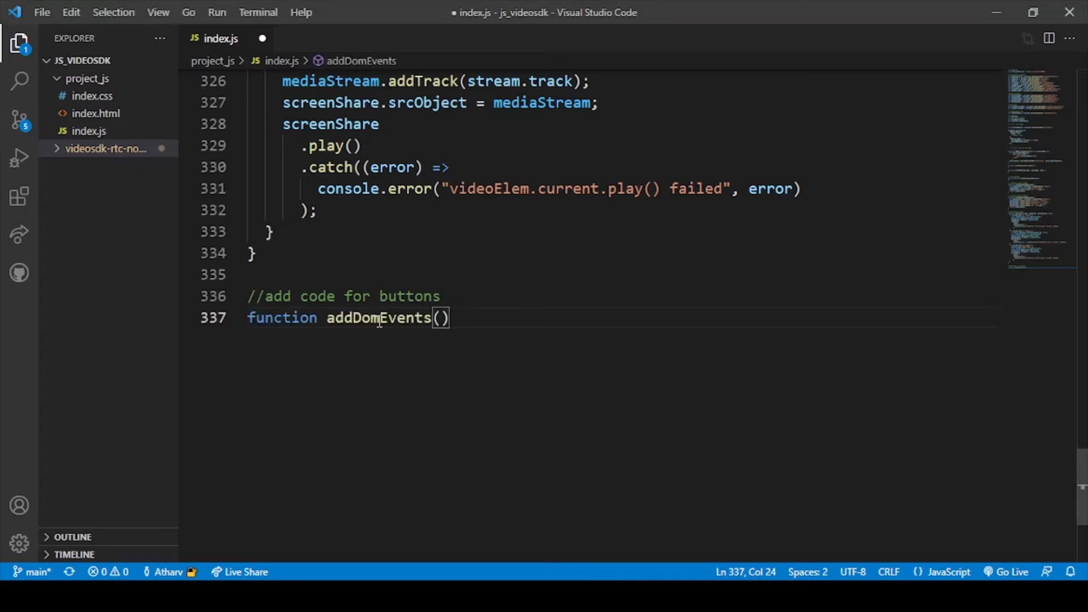
pyautogui.moveTo(599, 313)
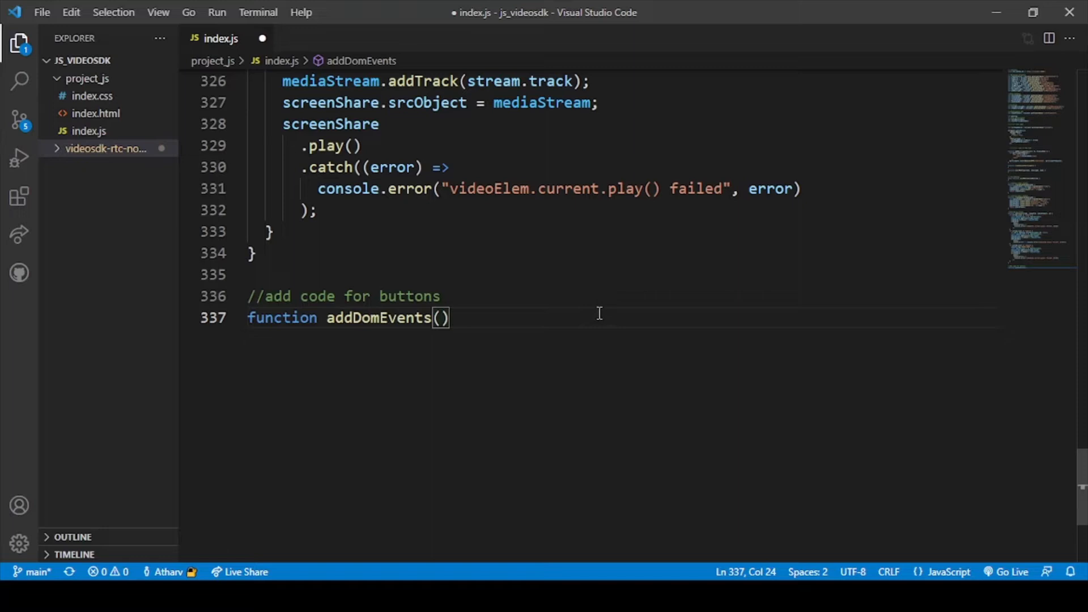
# Step: Add an opening brace and expand addDomEvents into an empty multi-line body
pyautogui.write('{')
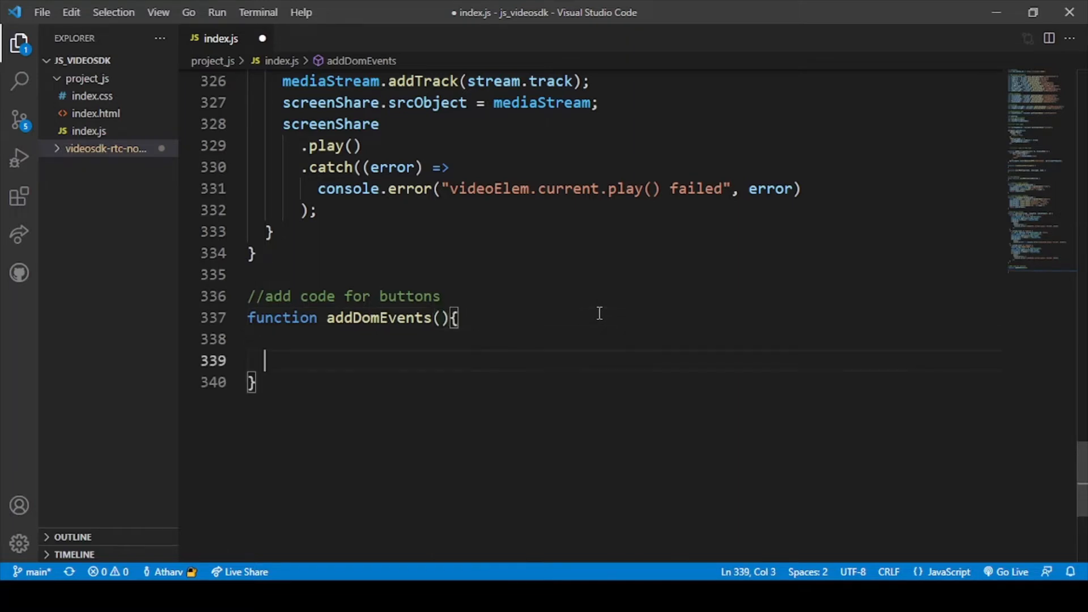
pyautogui.press('Backspace')
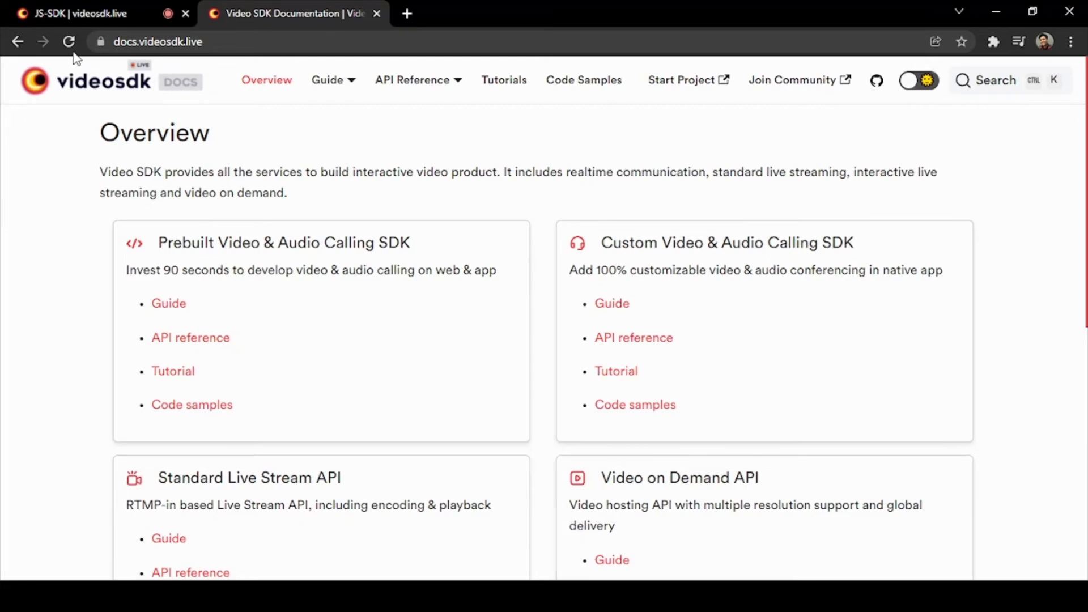
pyautogui.moveTo(376, 260)
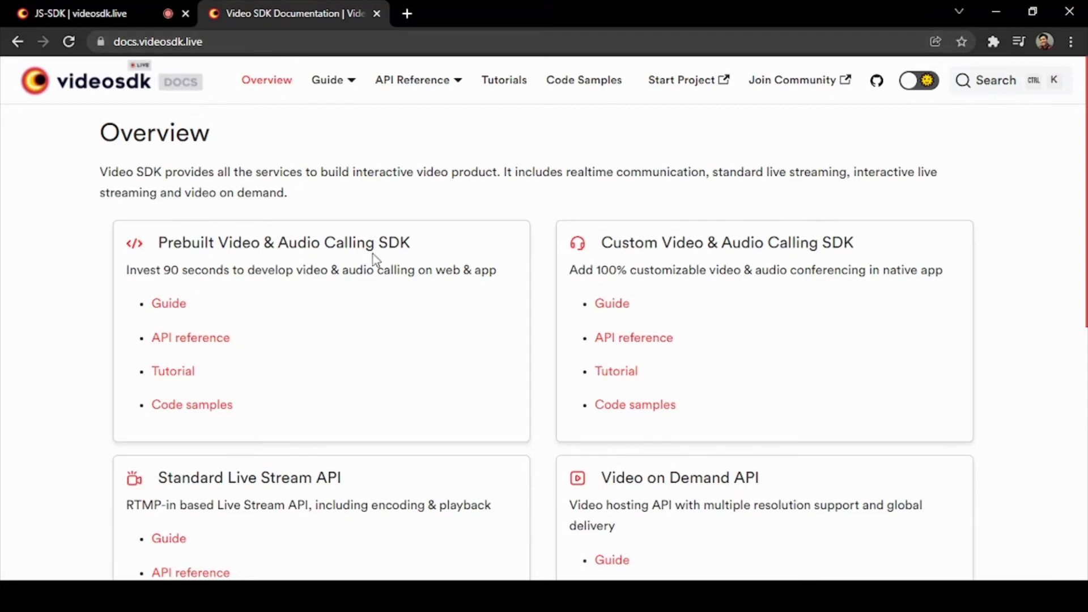
pyautogui.moveTo(679, 247)
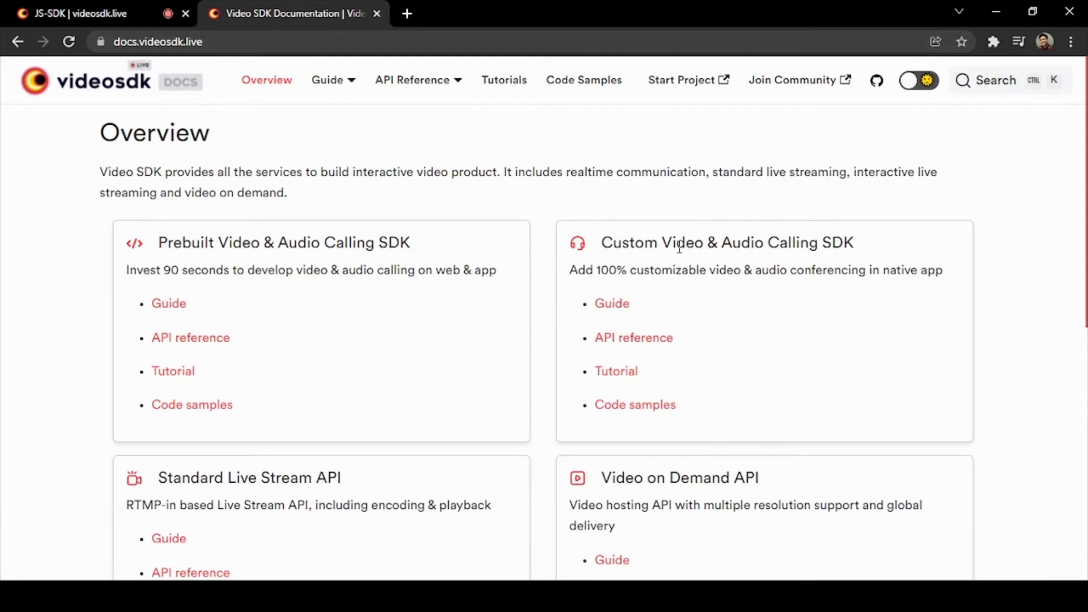
pyautogui.moveTo(611, 304)
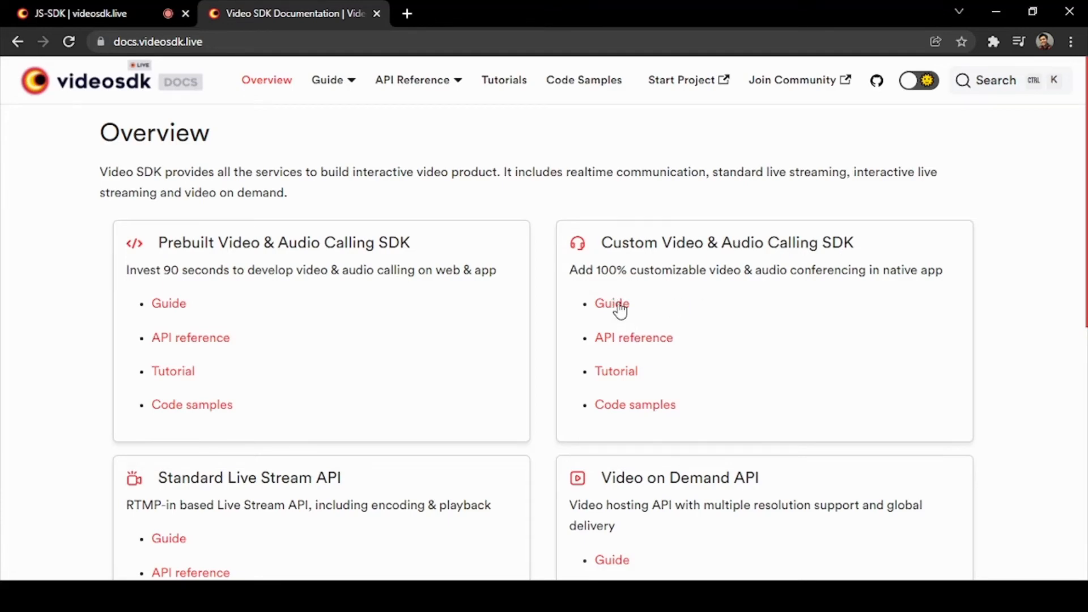
# Step: Open the Guide for the Custom Video & Audio Calling SDK
pyautogui.click(612, 304)
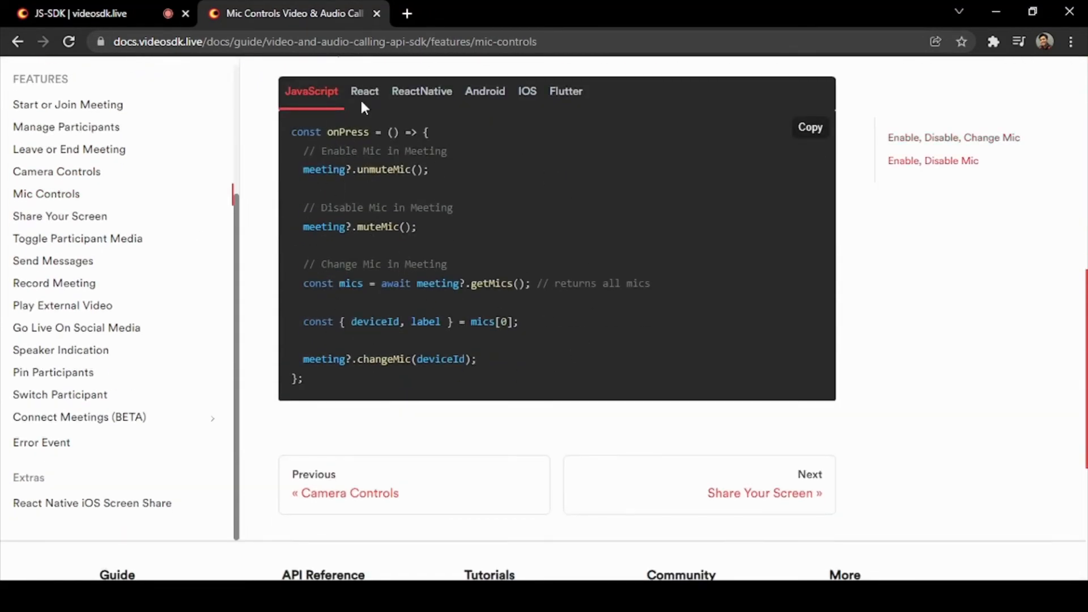
pyautogui.moveTo(542, 313)
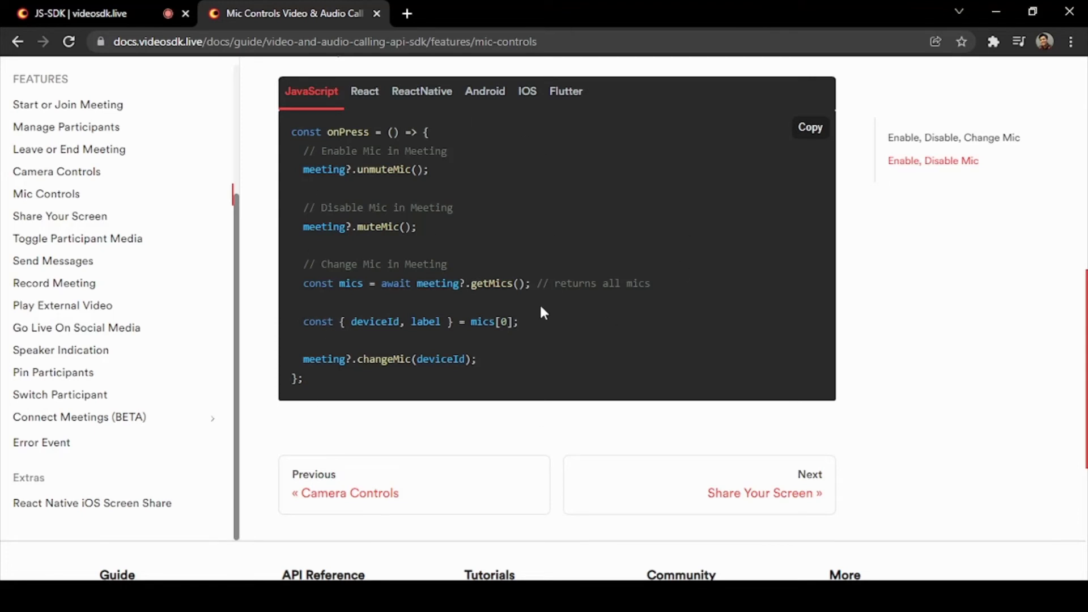
pyautogui.moveTo(504, 230)
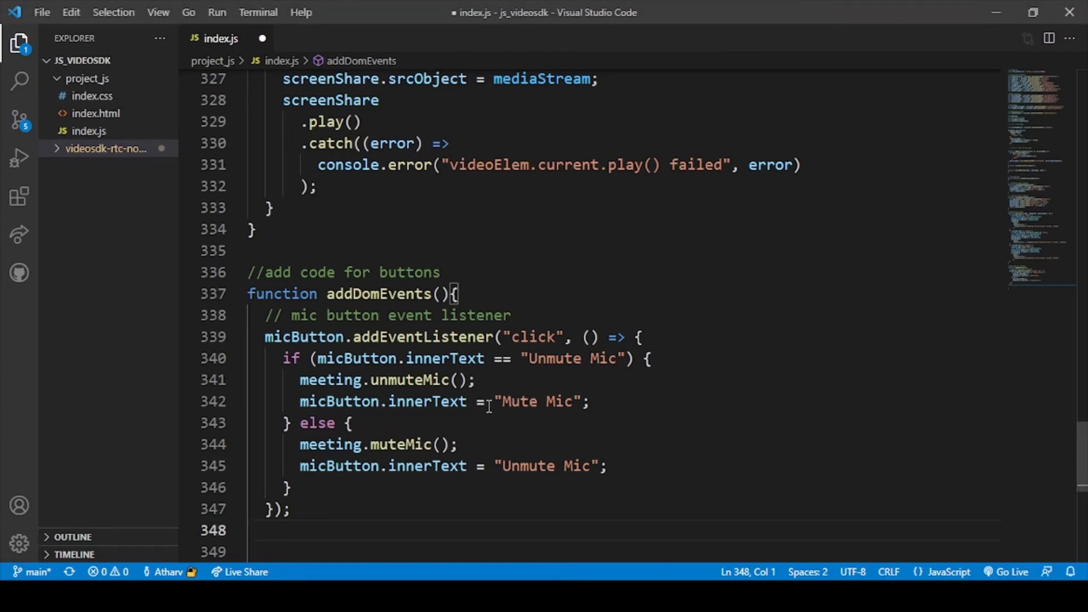
pyautogui.moveTo(534, 401)
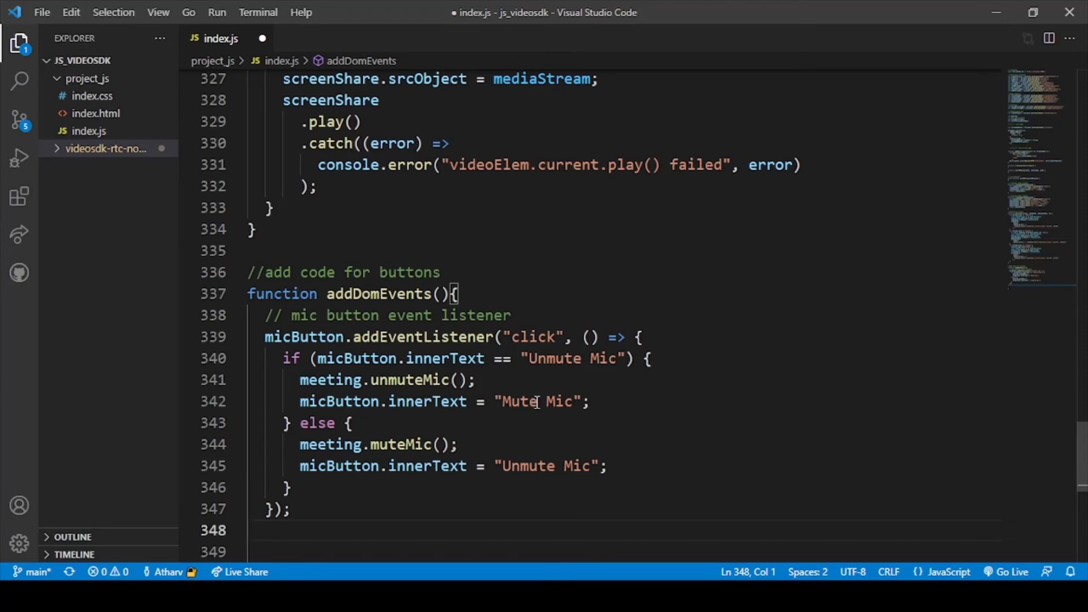
pyautogui.moveTo(519, 395)
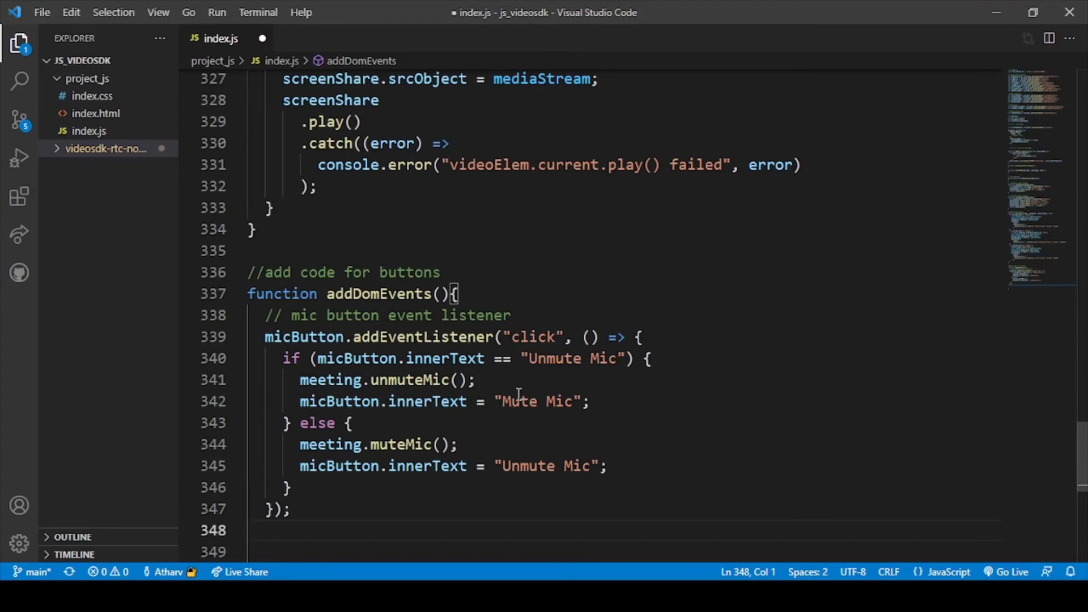
pyautogui.moveTo(531, 455)
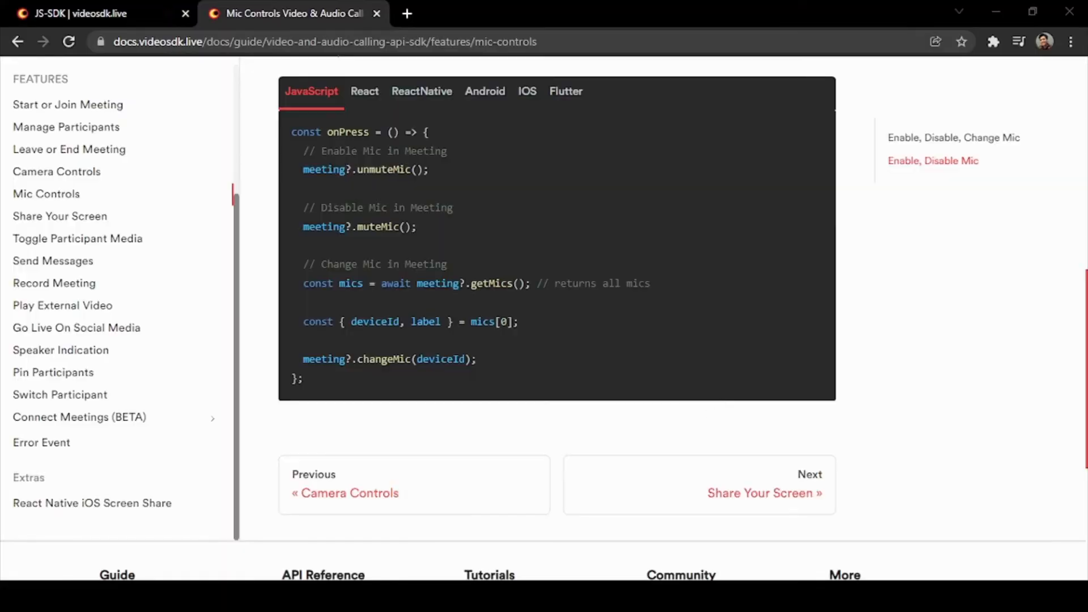
# Step: Return to the local JS-SDK meeting page and enter the name 'Atharv' to join a new meeting
pyautogui.click(82, 14)
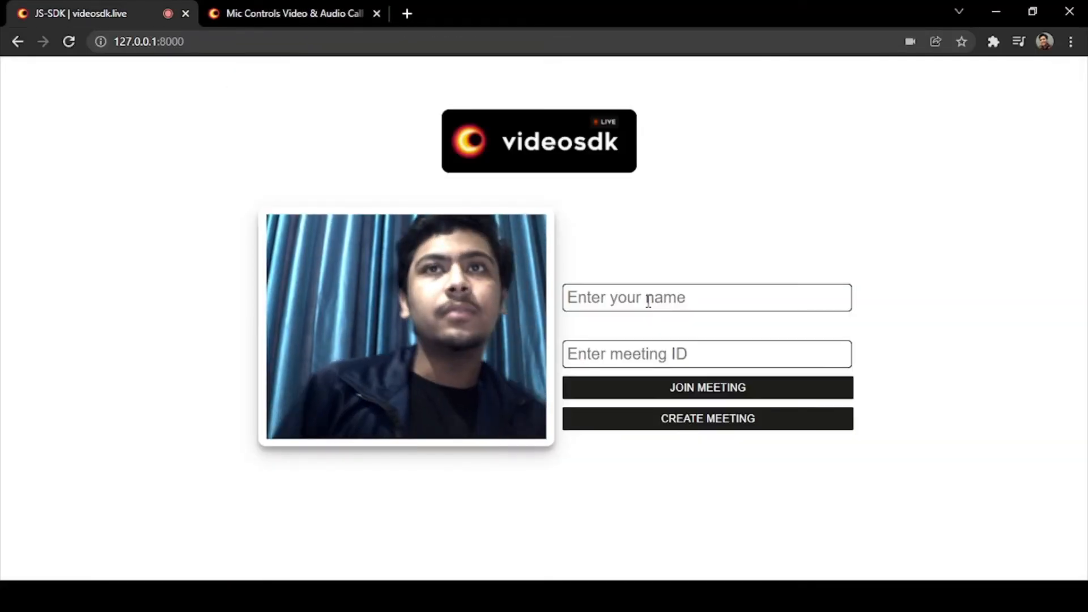
pyautogui.write('Atharv')
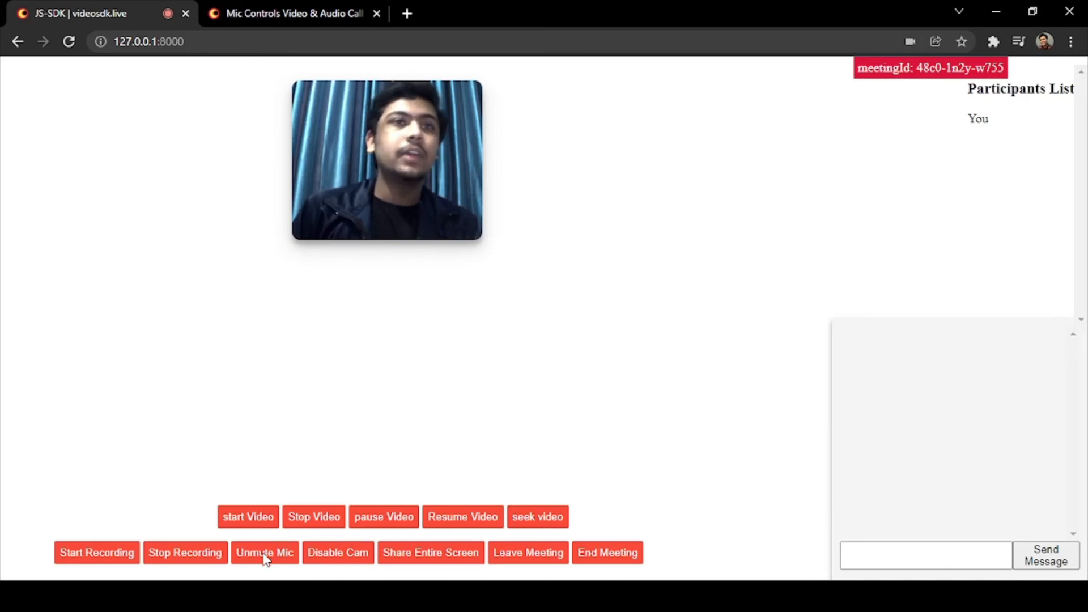
pyautogui.moveTo(255, 566)
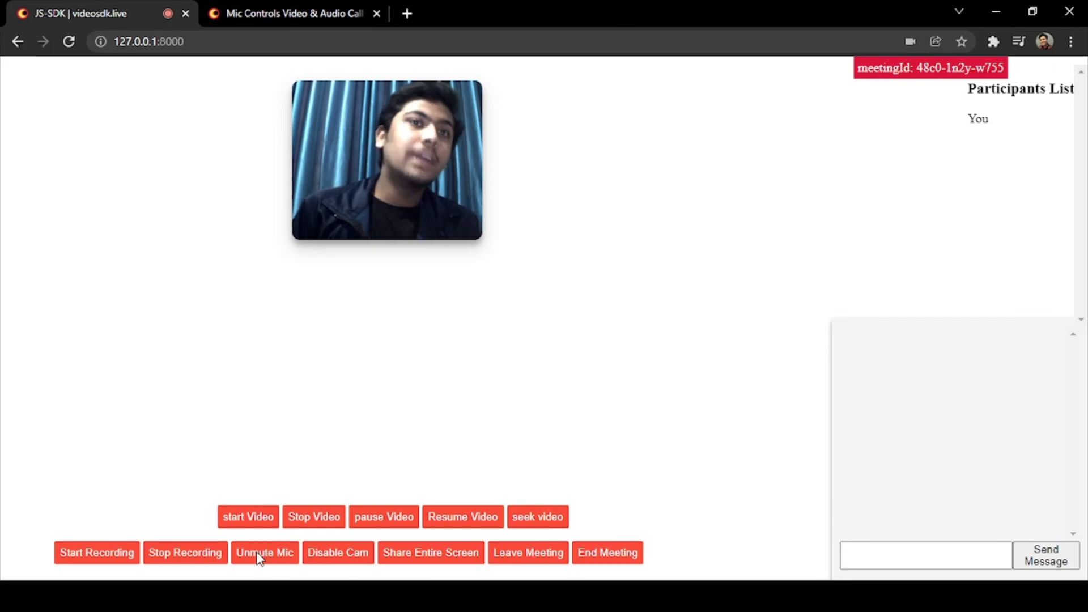
pyautogui.click(264, 553)
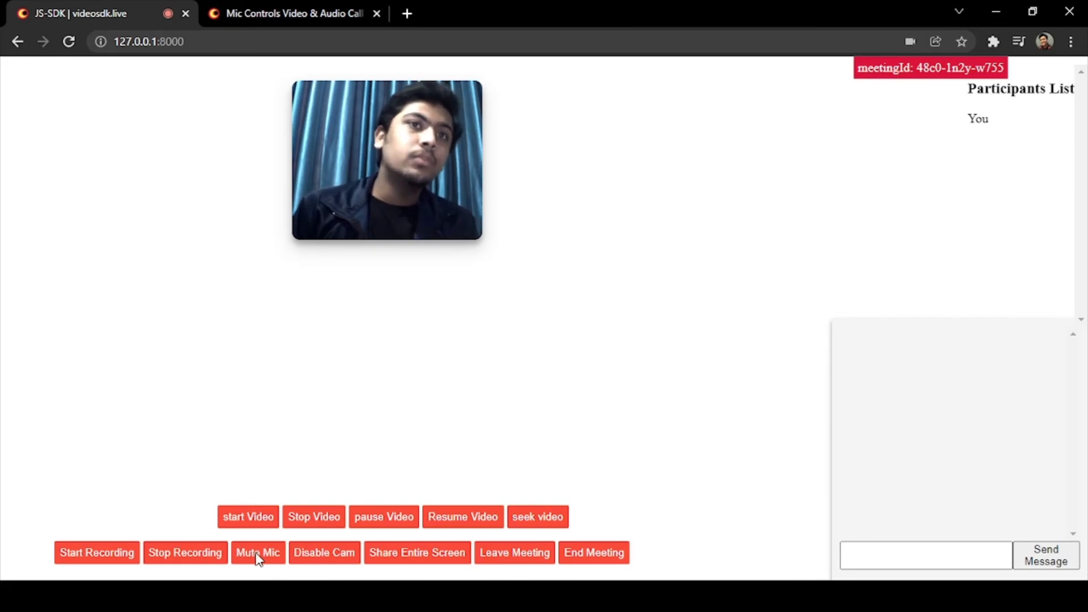
pyautogui.click(257, 553)
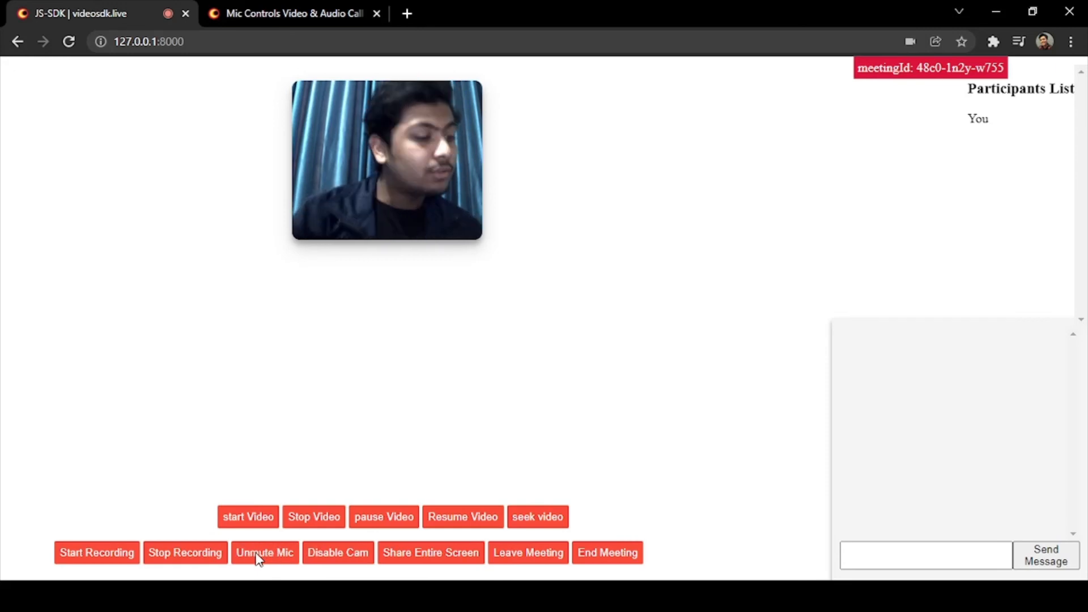